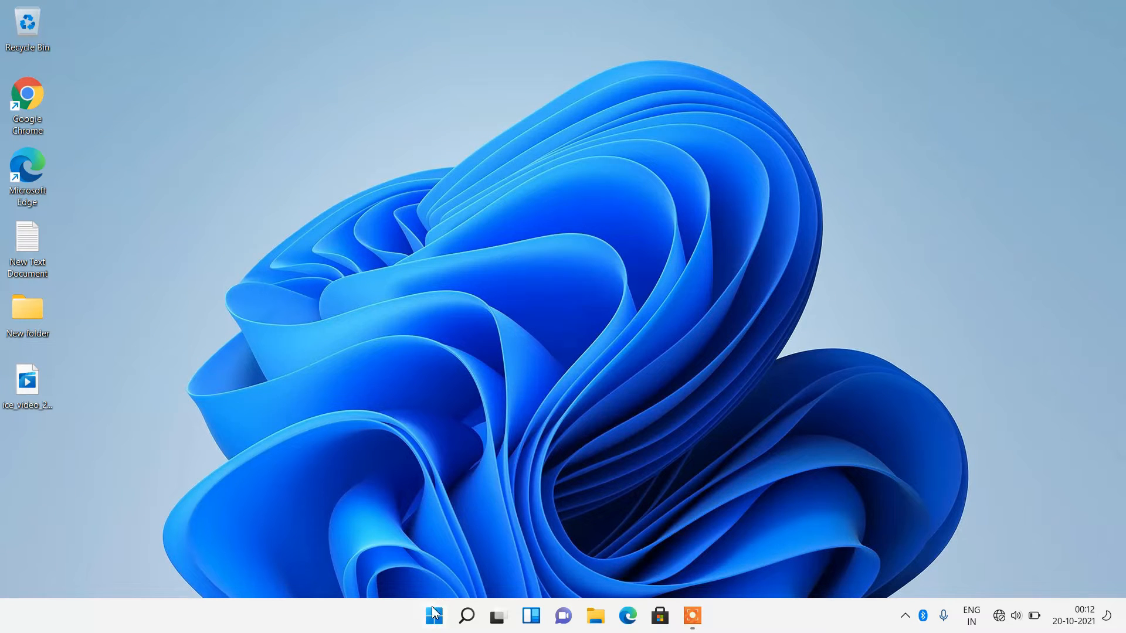
Go to Accounts > Family & other users in Settings, reached from the Start button's context menu.
right_click(434, 616)
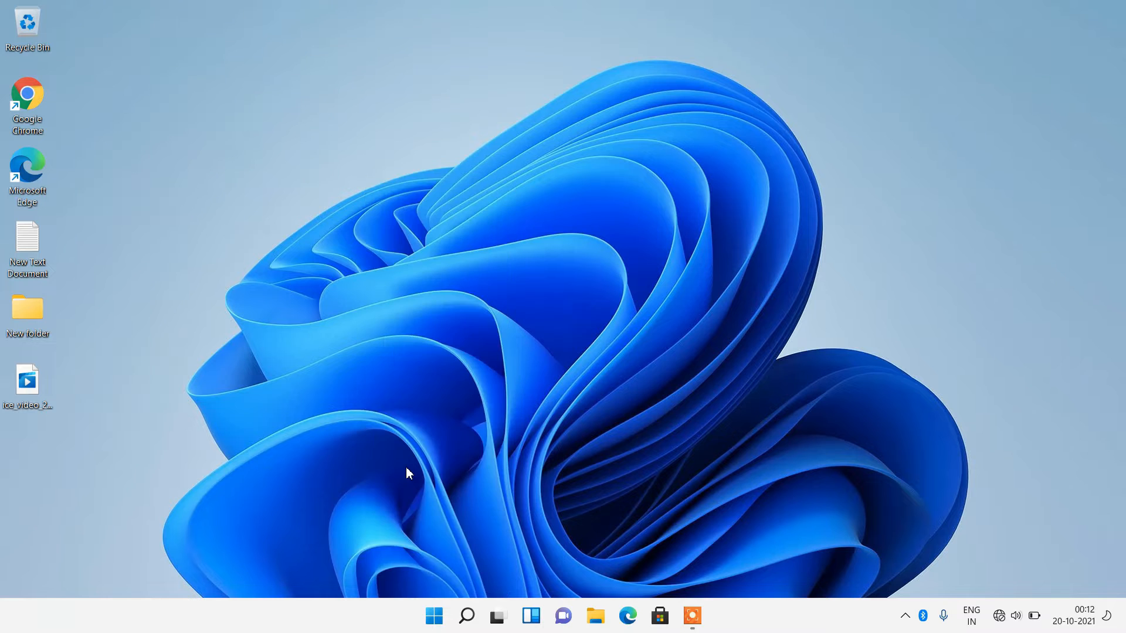
left_click(708, 616)
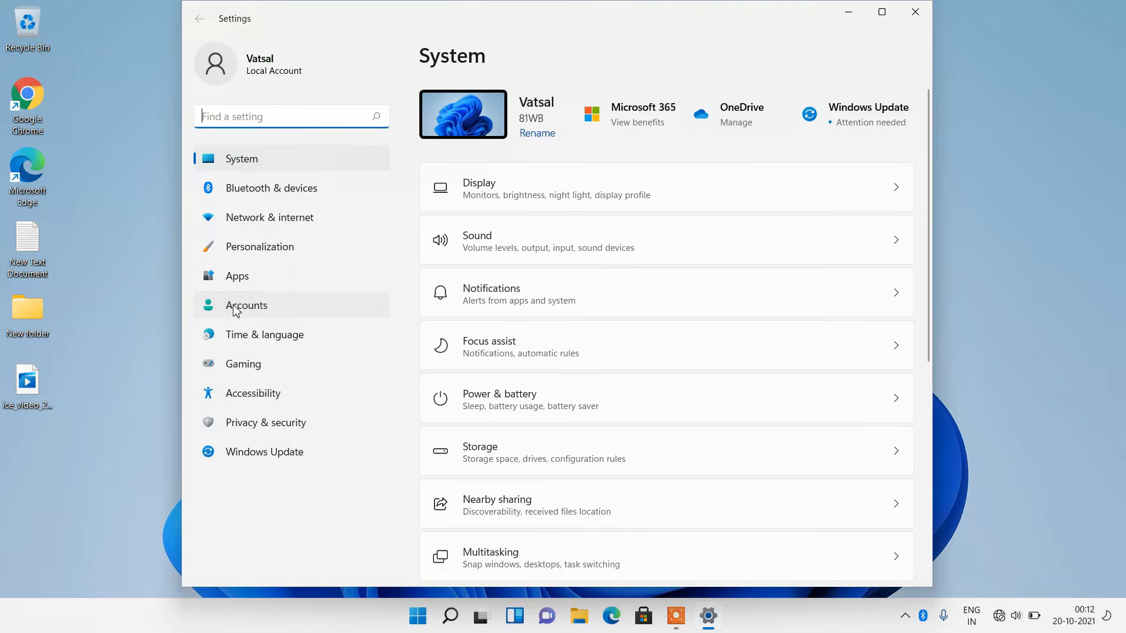
left_click(246, 305)
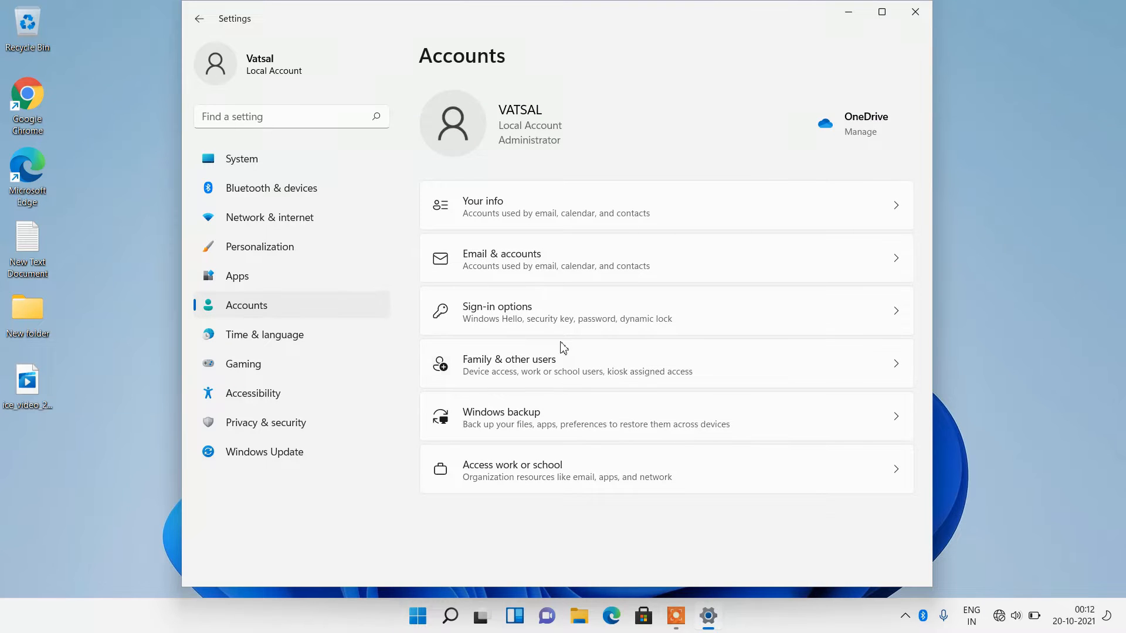
mouse_move(531, 375)
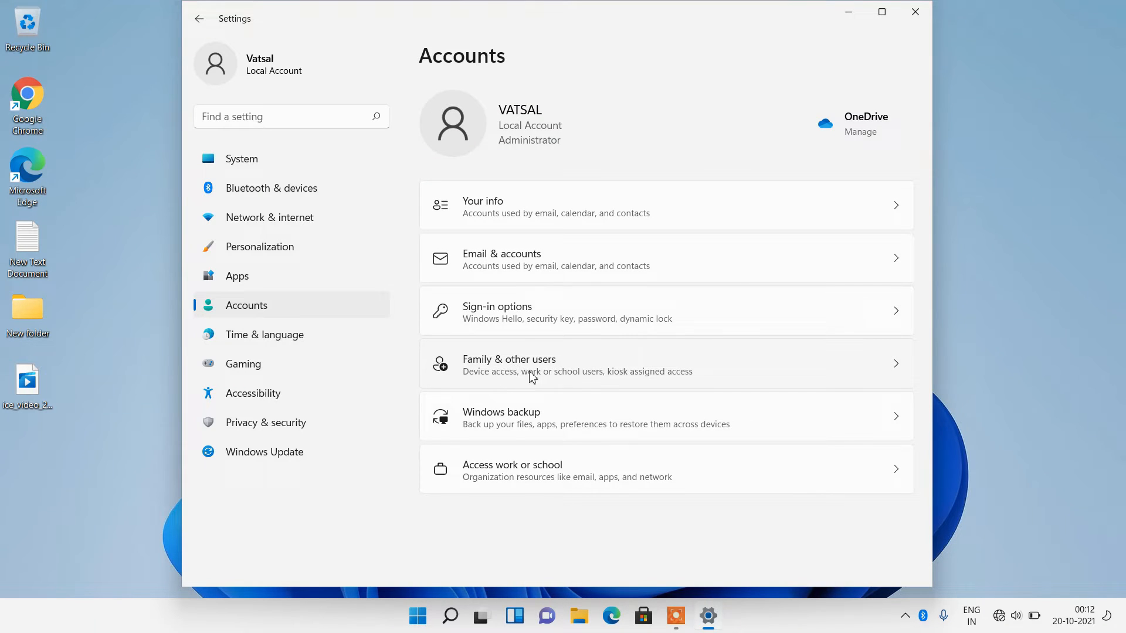
mouse_move(542, 369)
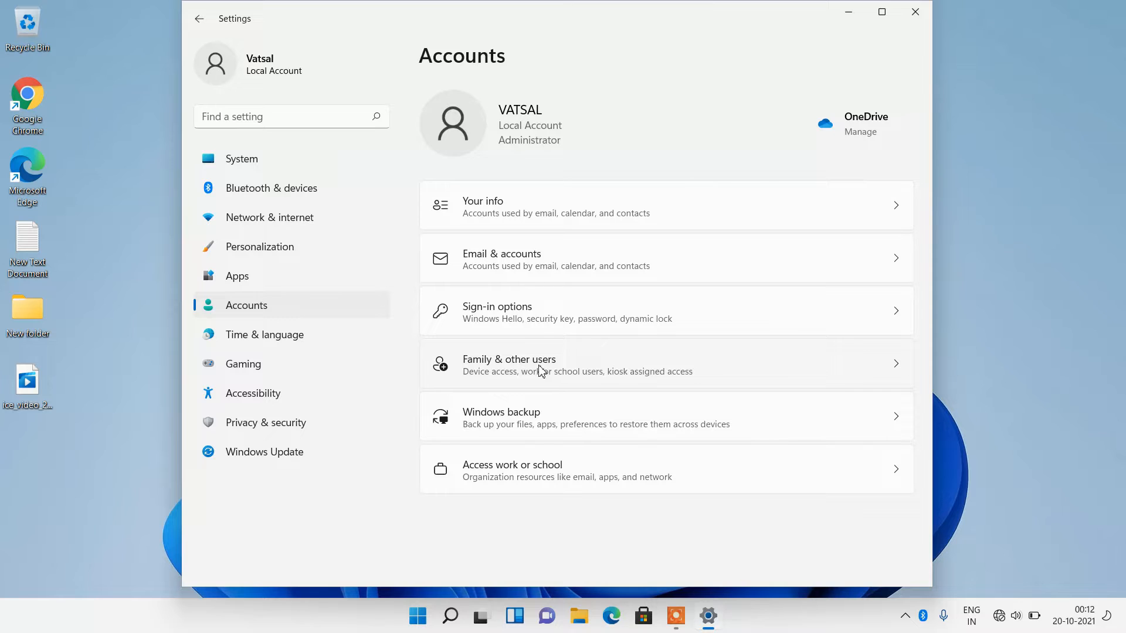
left_click(542, 365)
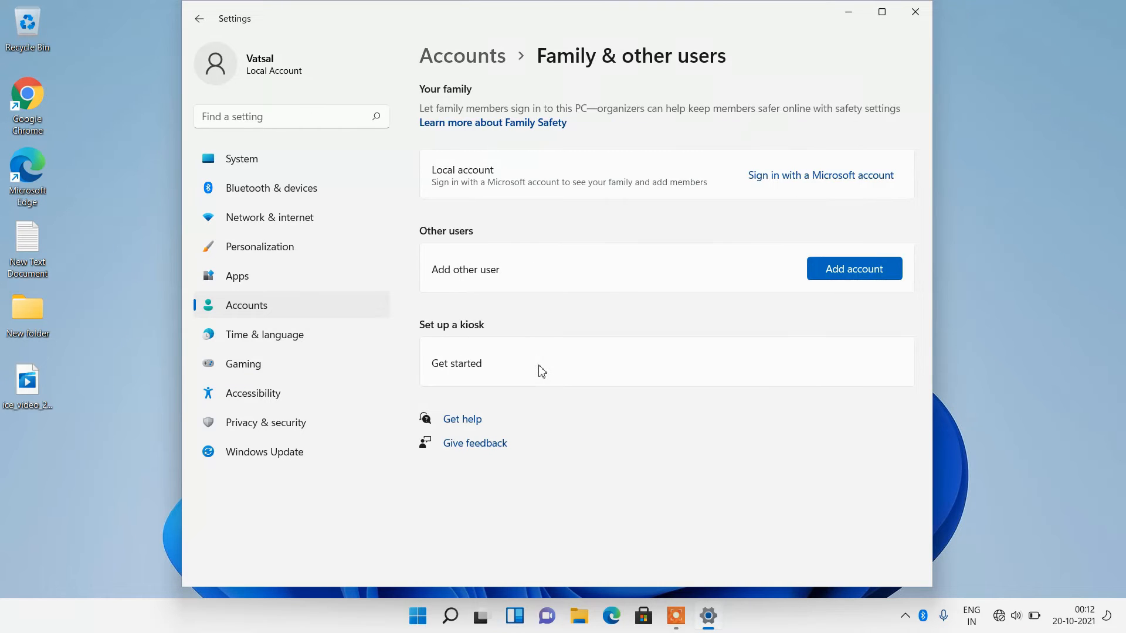
mouse_move(450, 249)
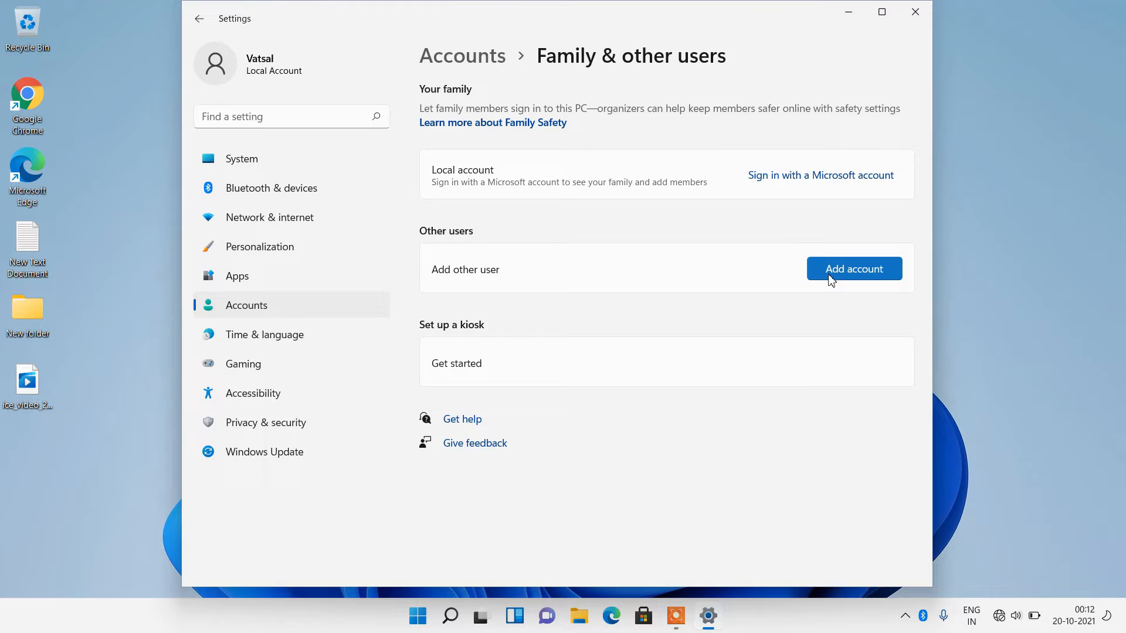
Add another user named 'Rahul' with a password entered and re-entered, revealing the security questions.
left_click(854, 269)
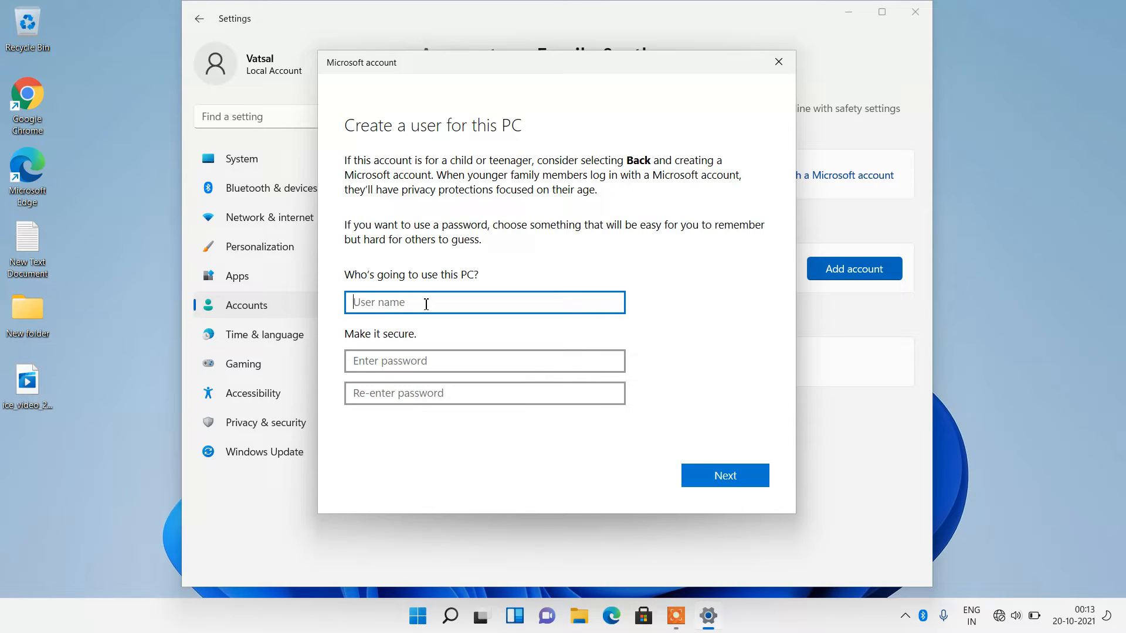
type("Rahul")
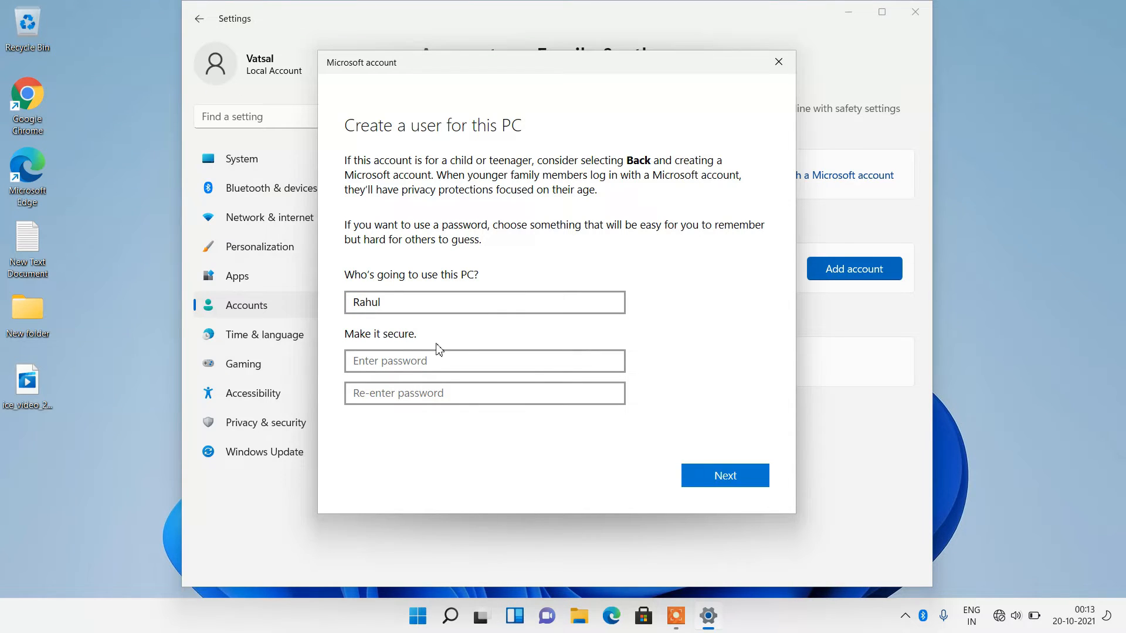
type("•••")
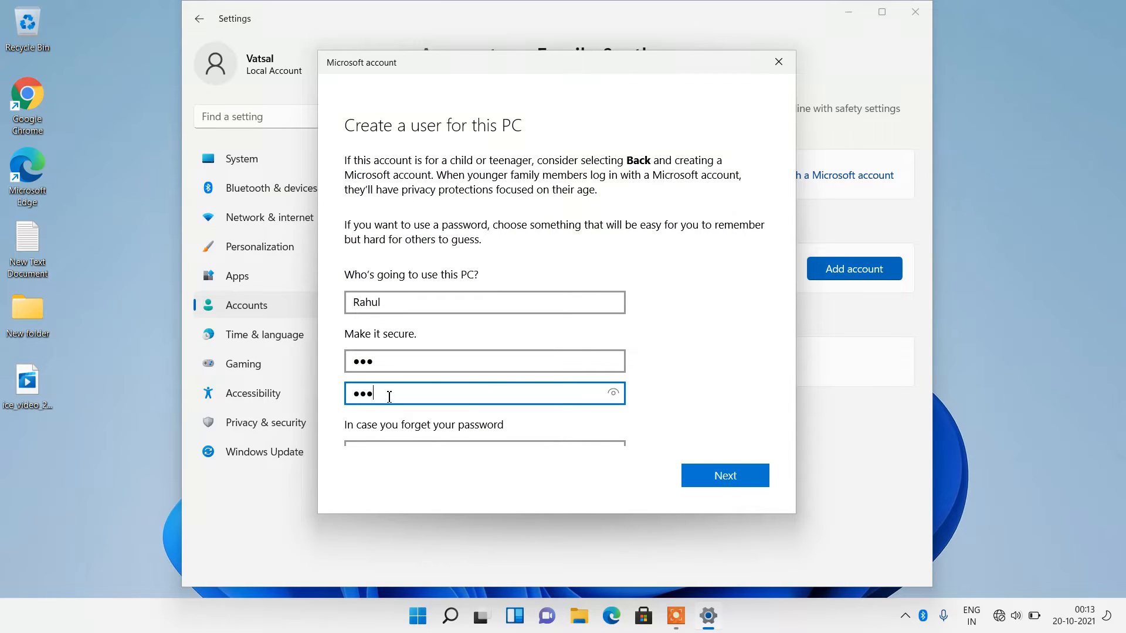
scroll("down", 3)
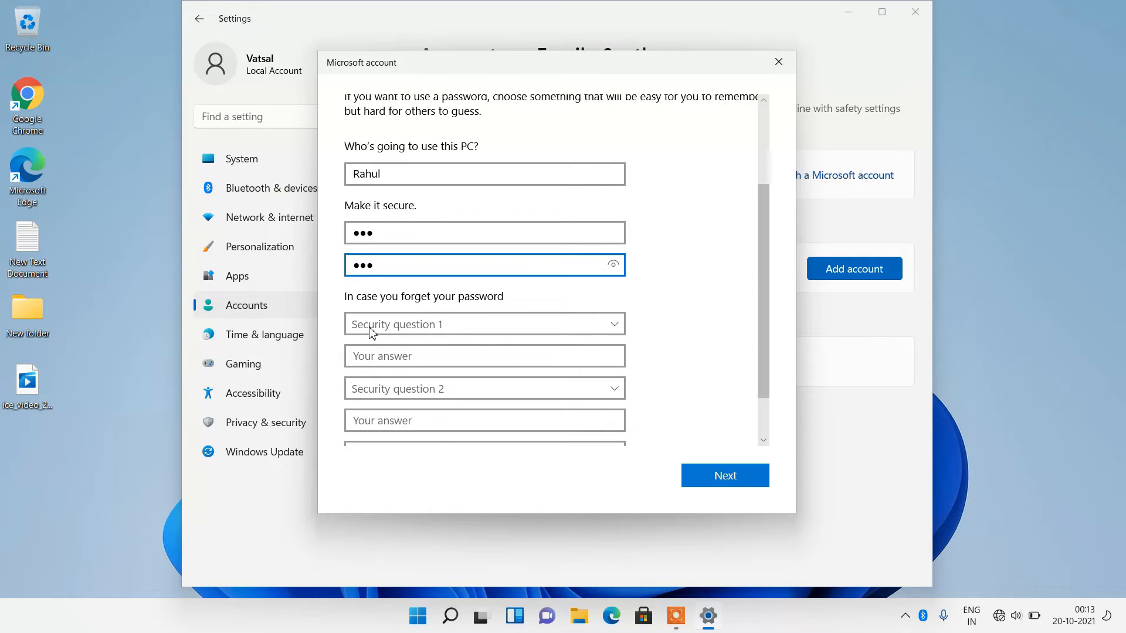
Answer first pet's name with 'abc' and birth city with 'def'.
left_click(483, 323)
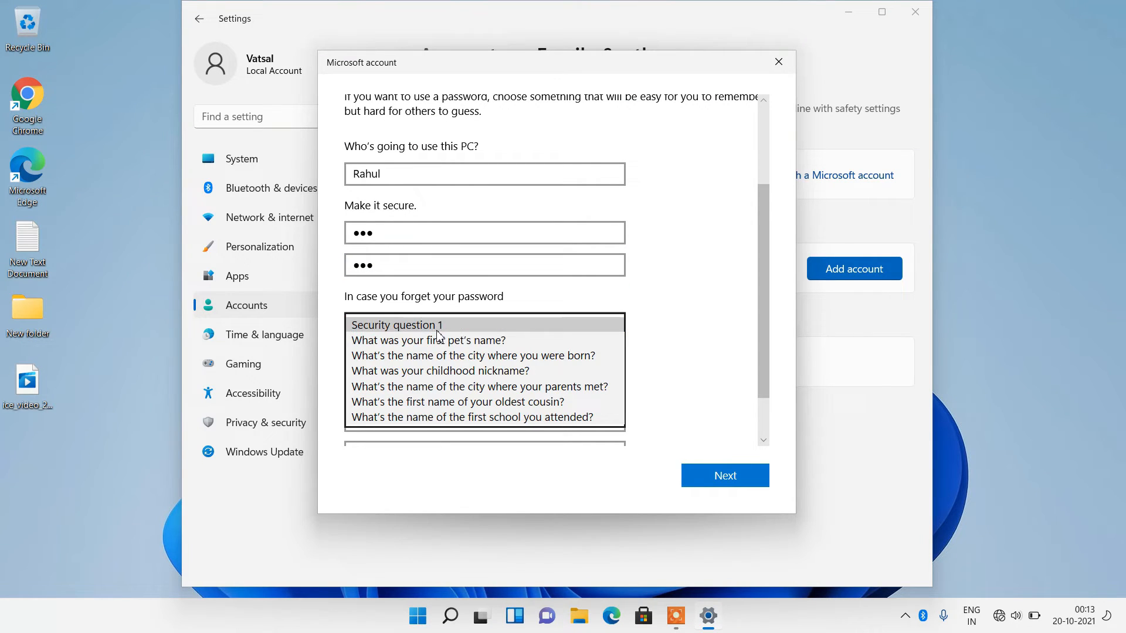
left_click(429, 340)
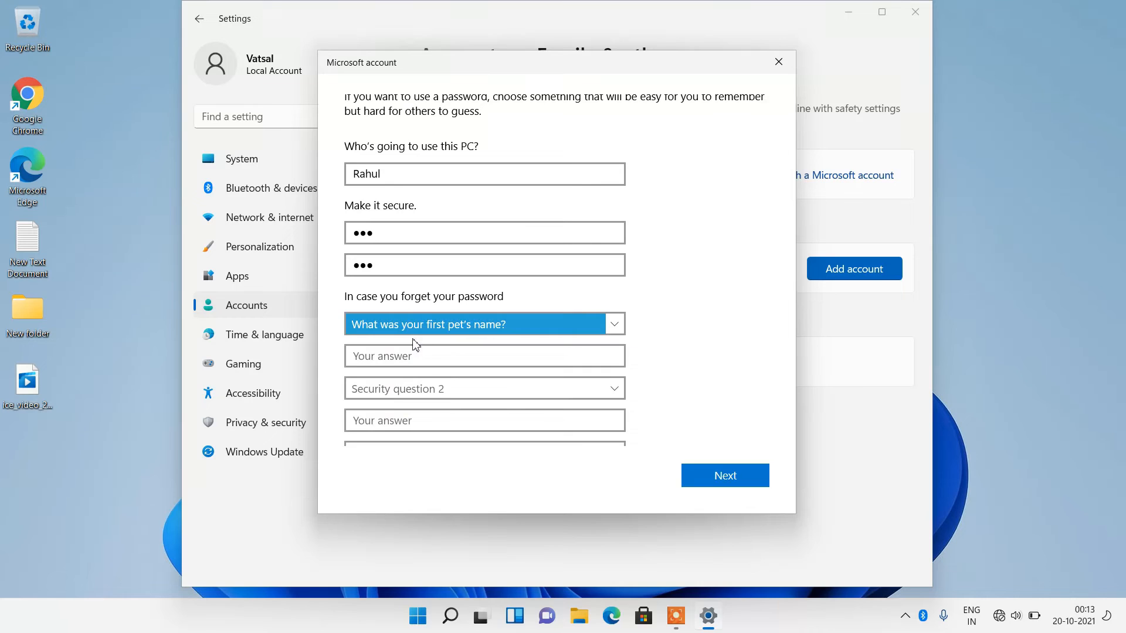
left_click(485, 356)
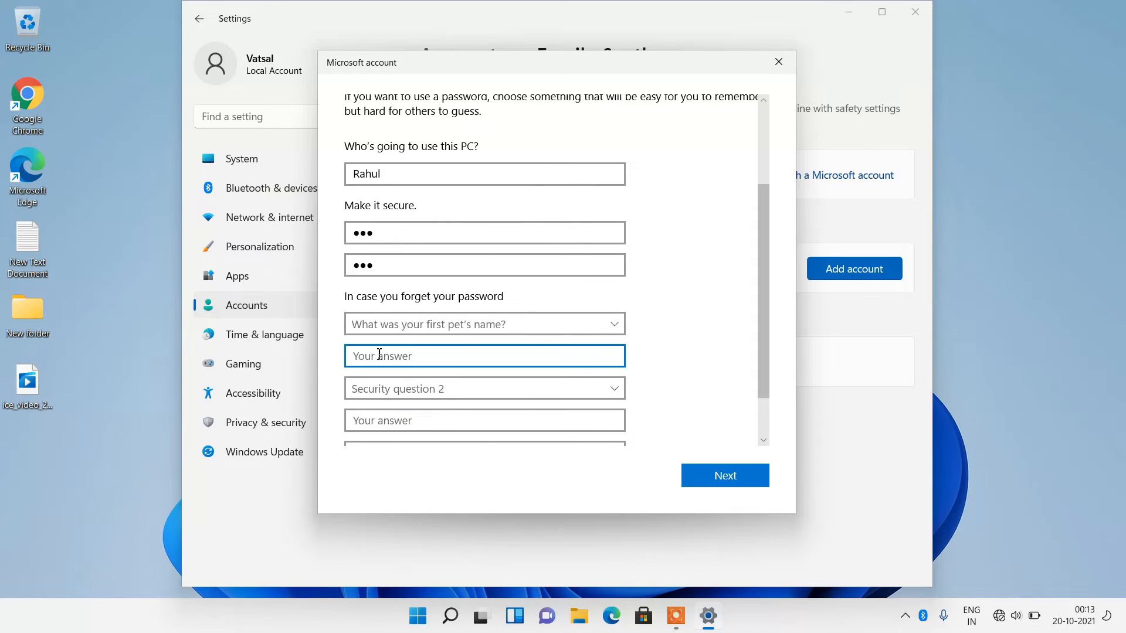
type("abc")
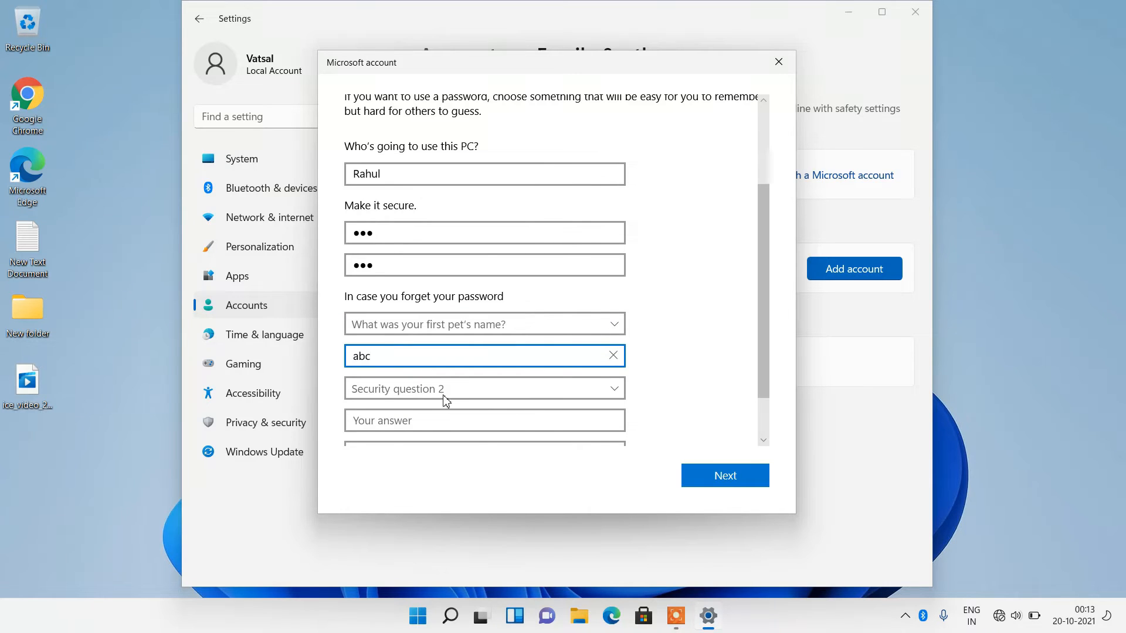
left_click(485, 388)
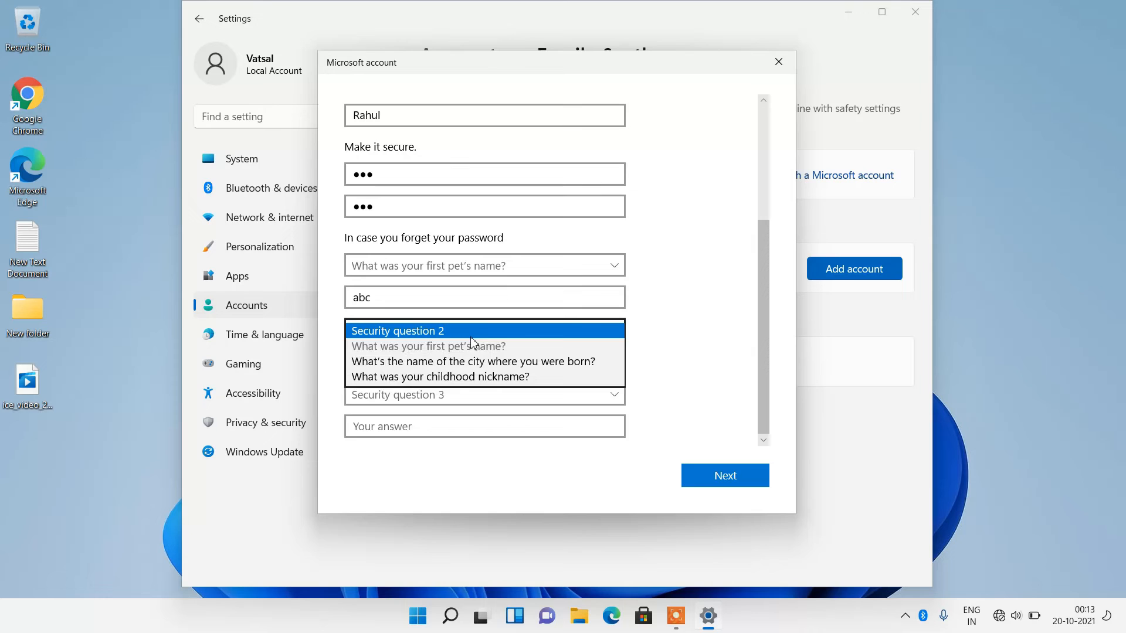
left_click(473, 361)
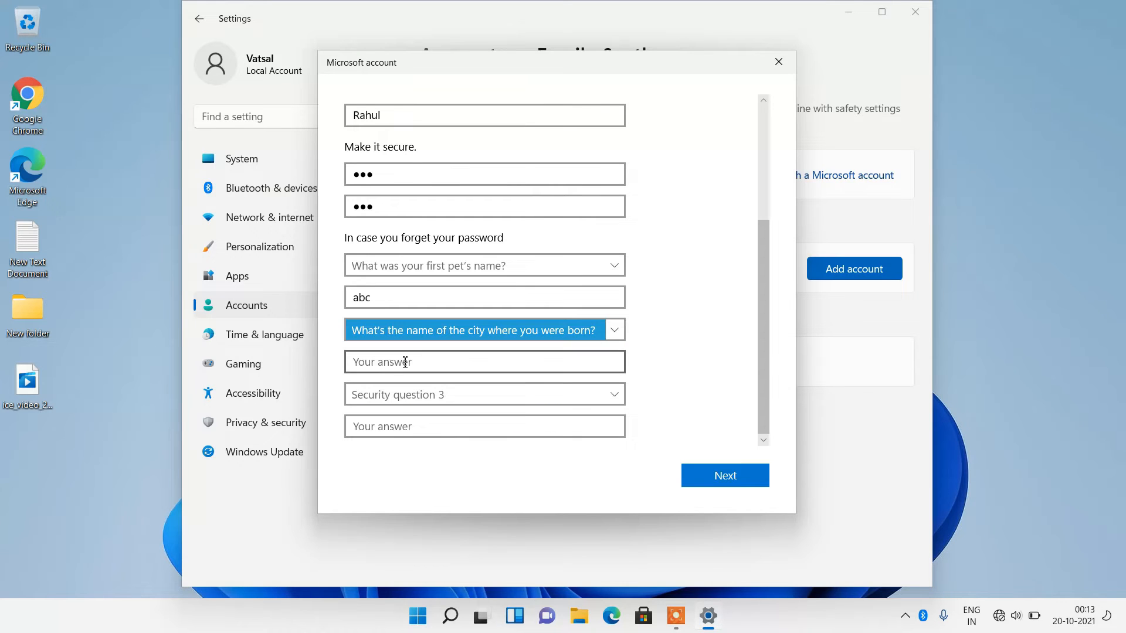
type("d")
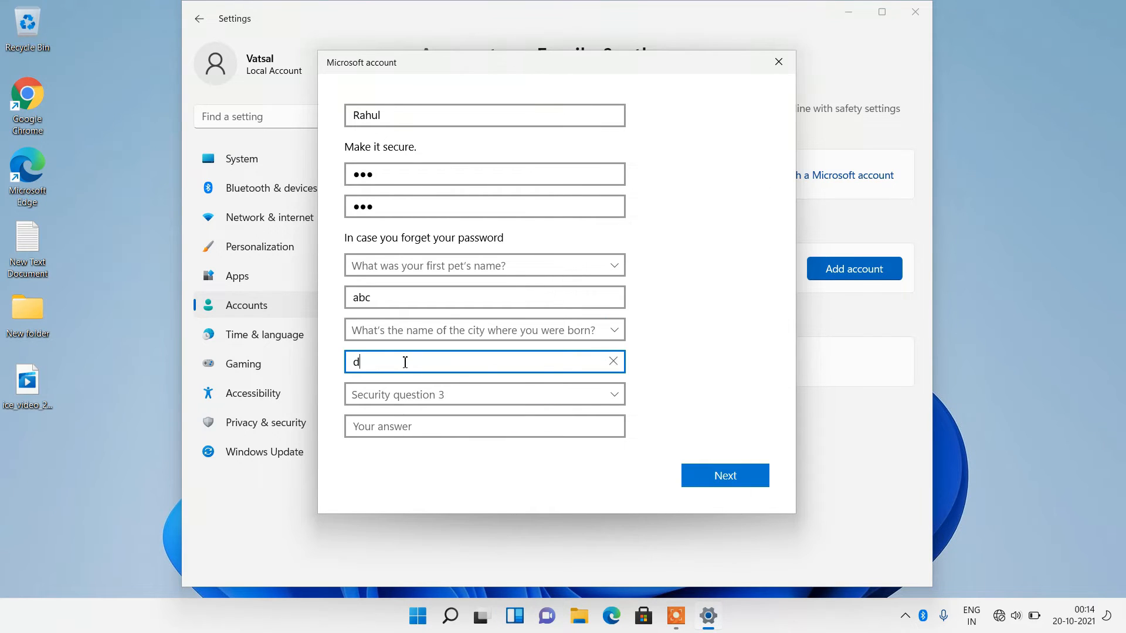
type("ef")
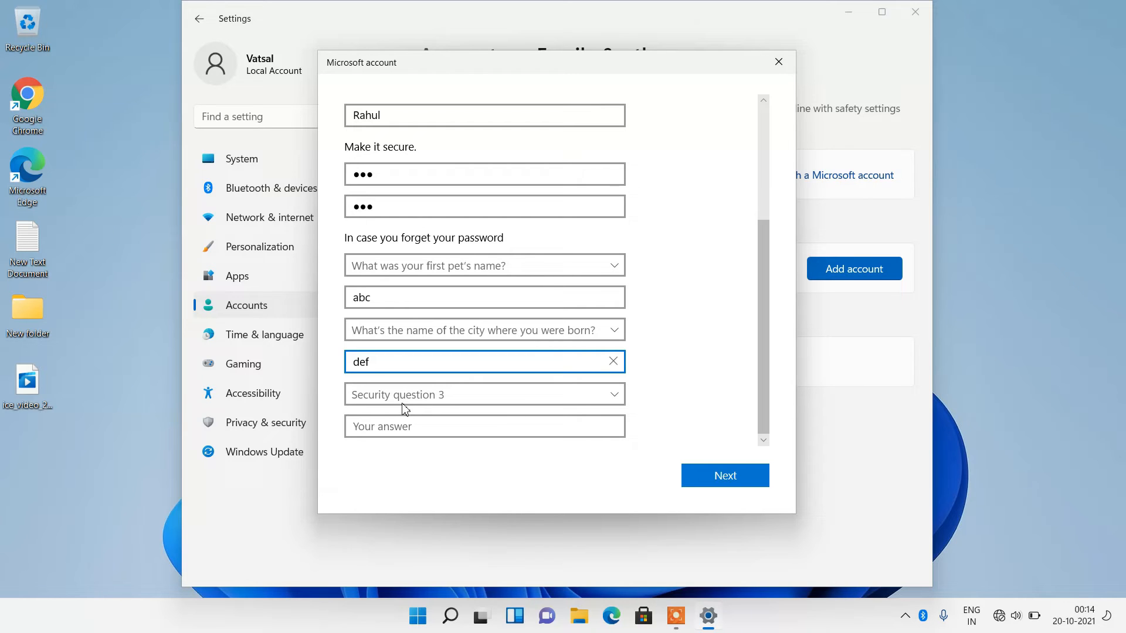
left_click(483, 394)
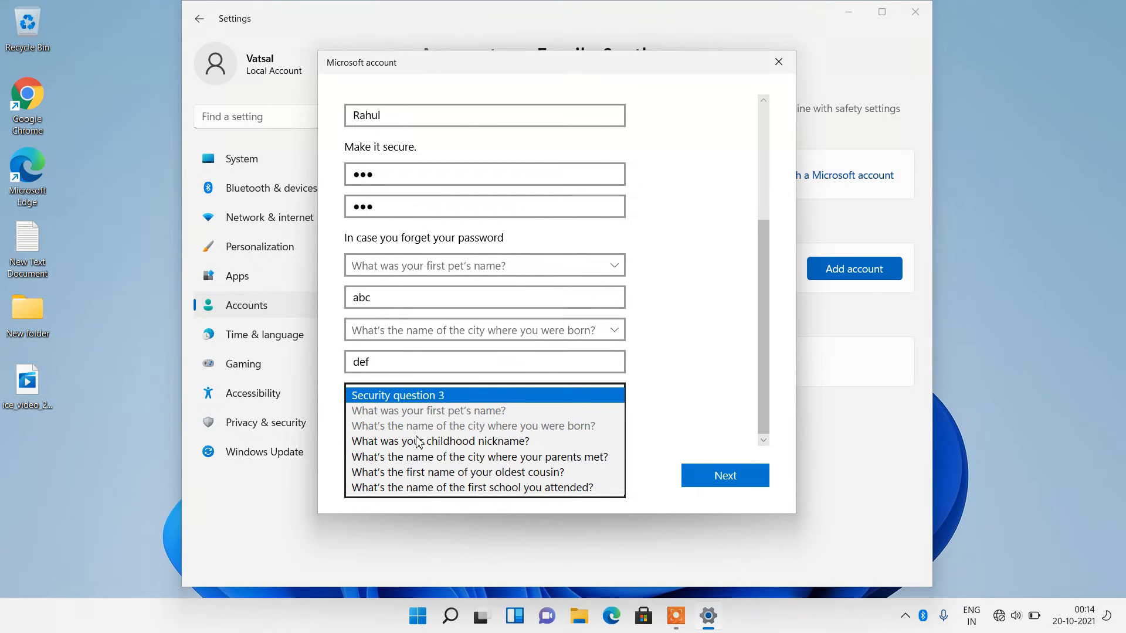
left_click(441, 441)
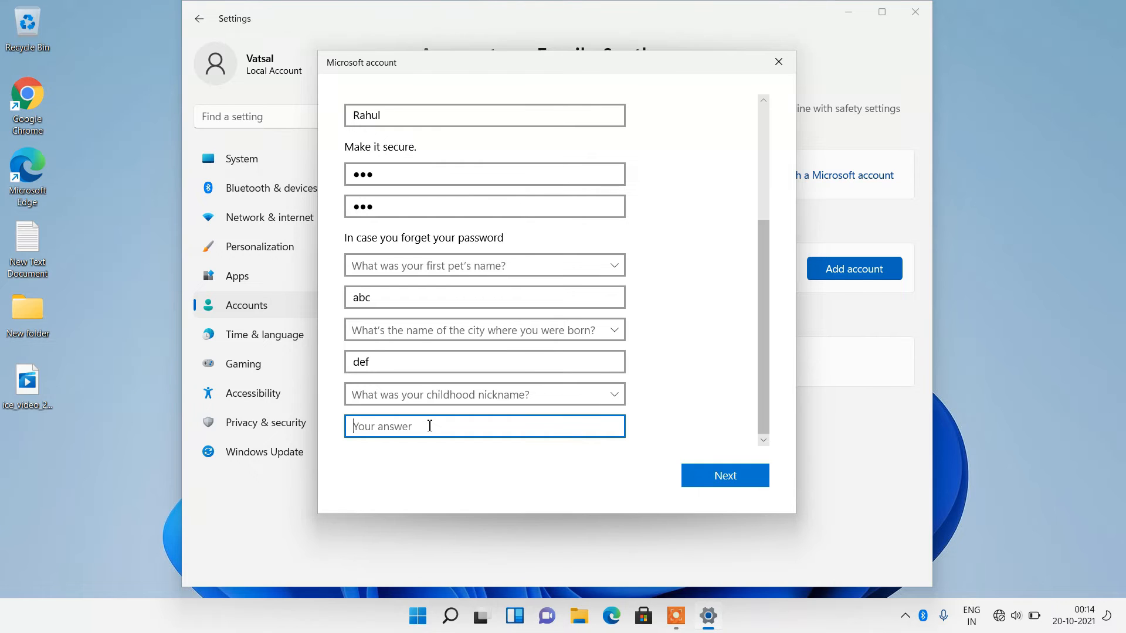
type("ghi")
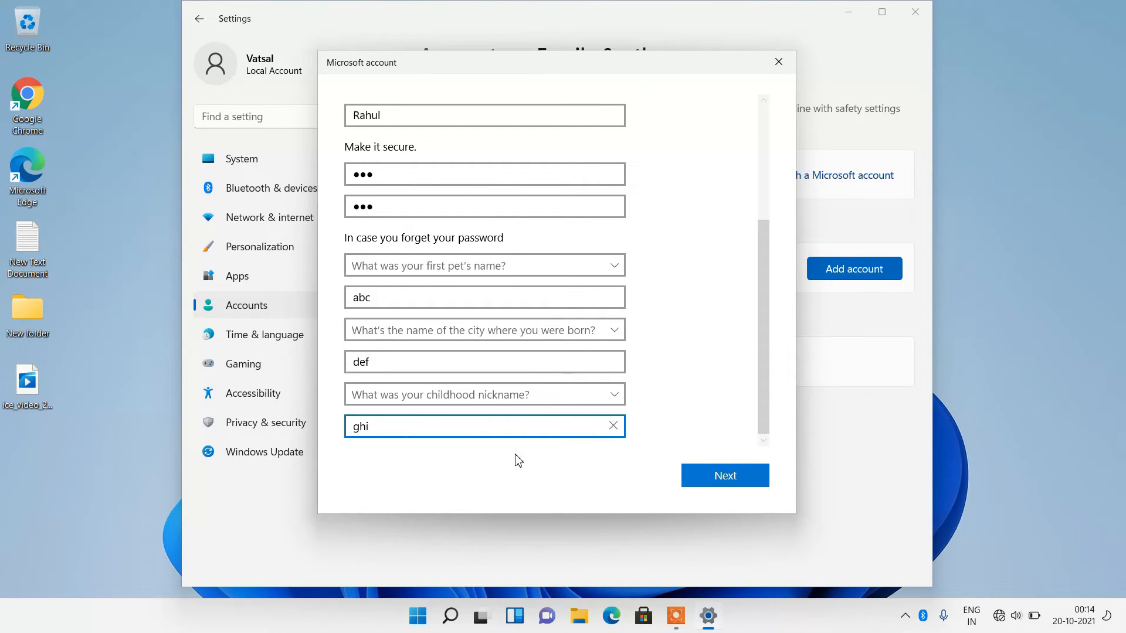
mouse_move(728, 481)
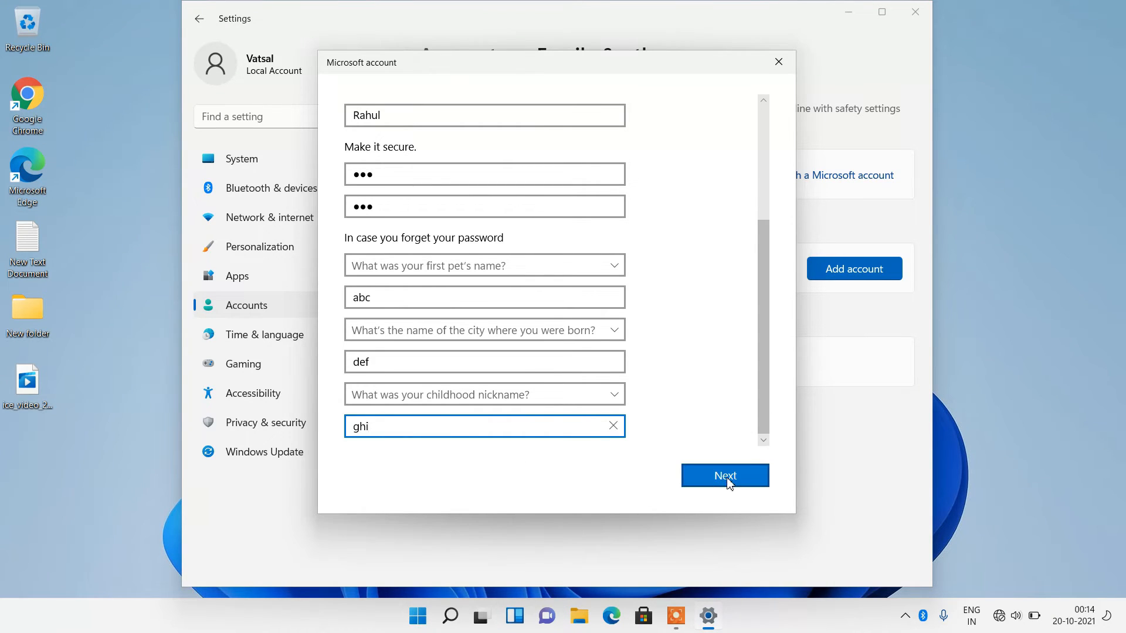
left_click(725, 476)
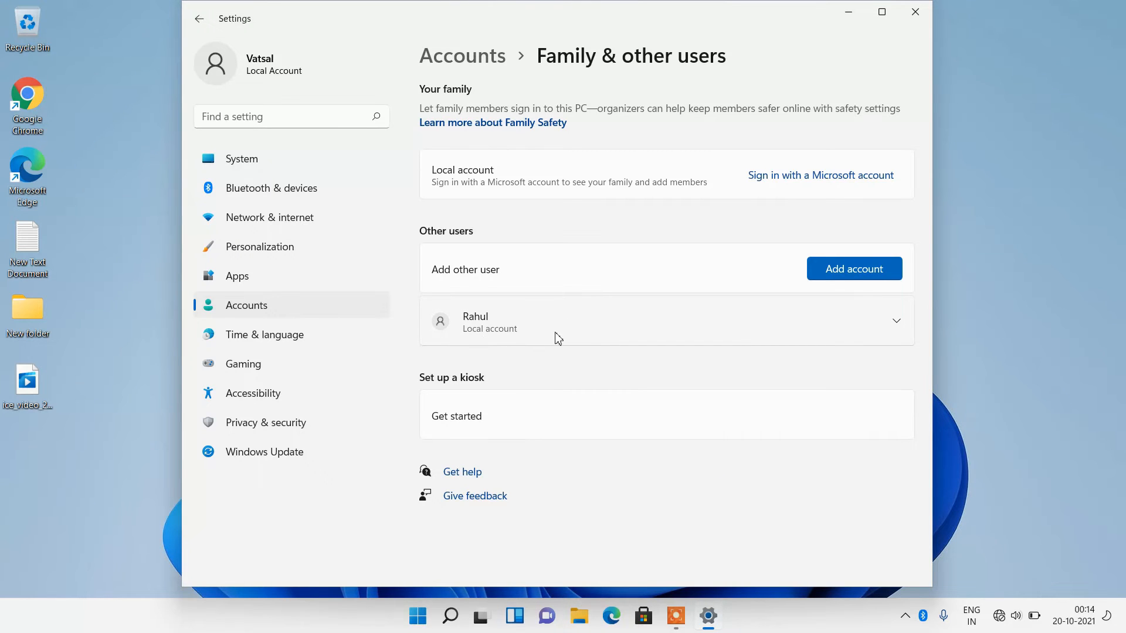
mouse_move(635, 436)
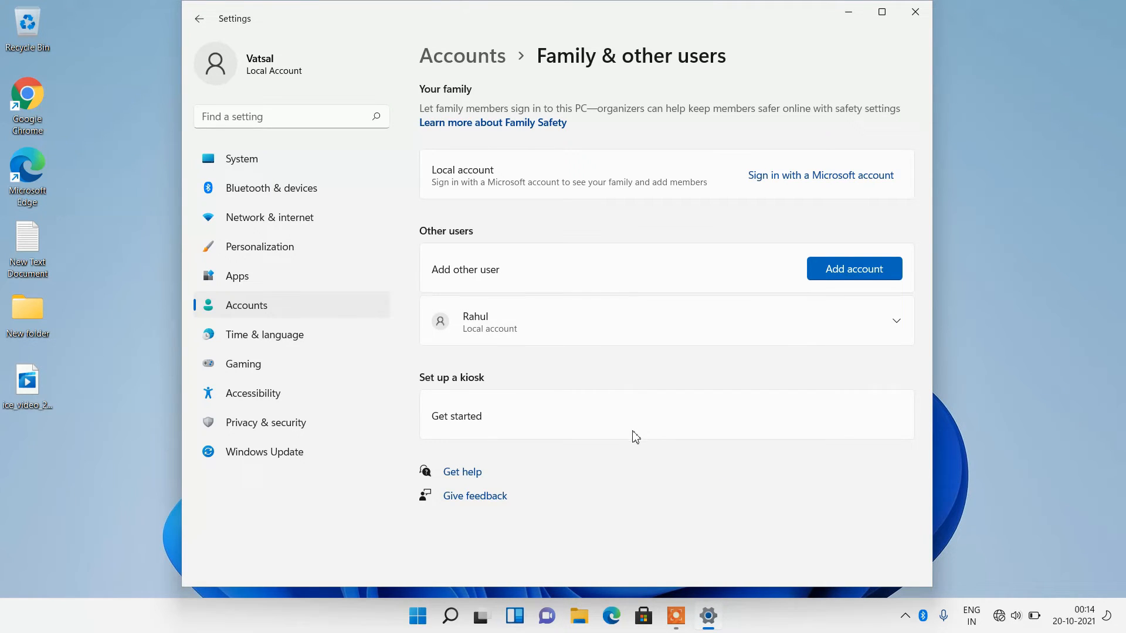
mouse_move(521, 345)
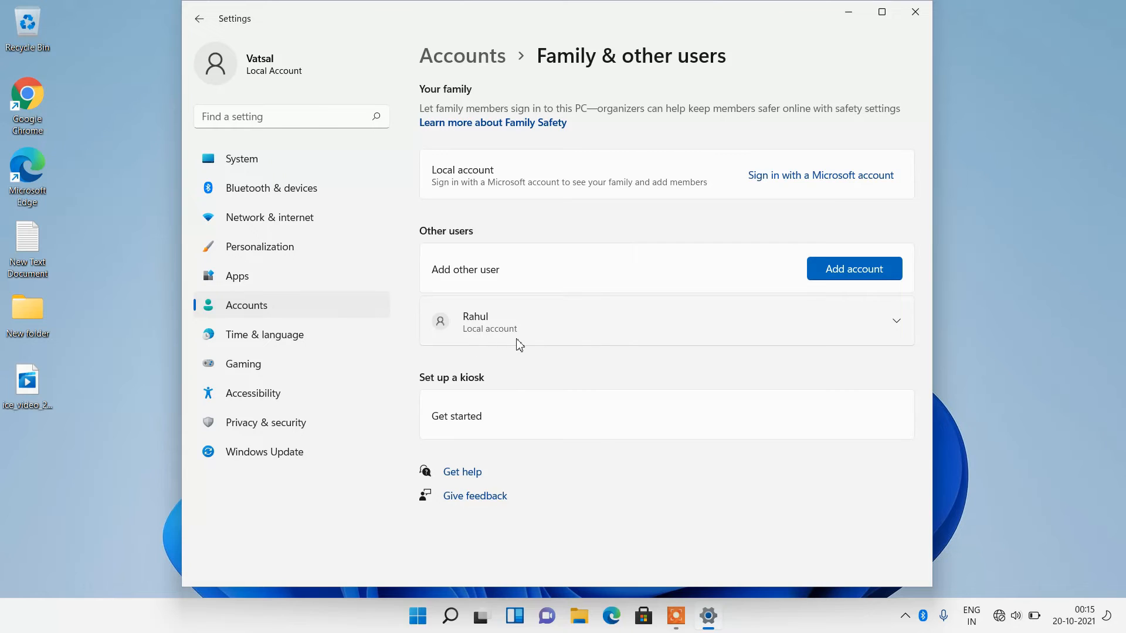
mouse_move(512, 343)
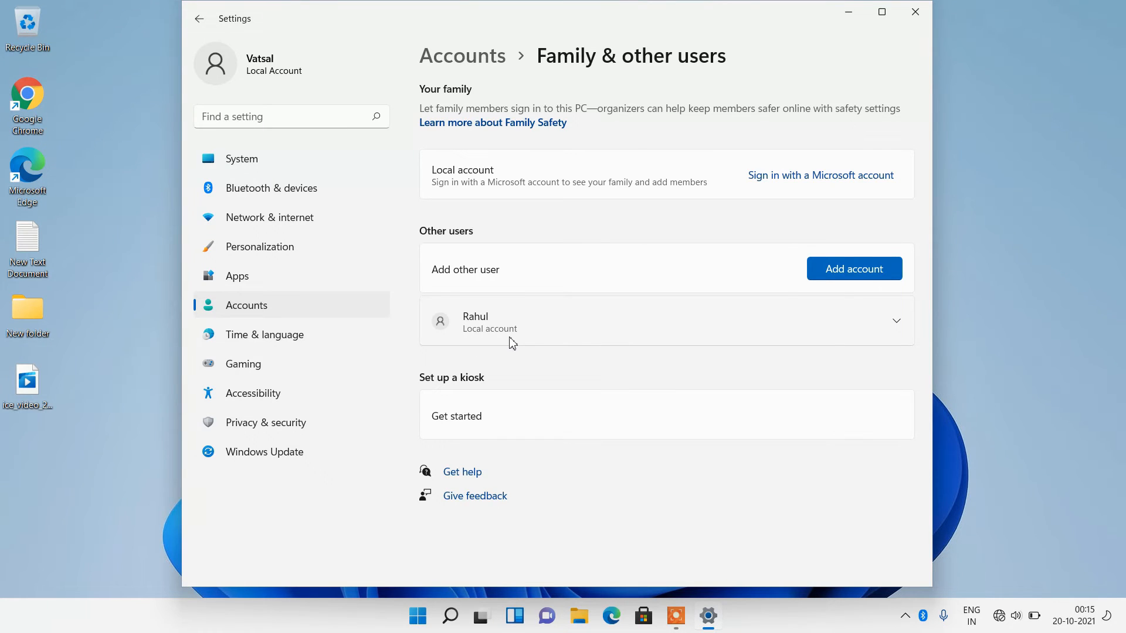
mouse_move(535, 324)
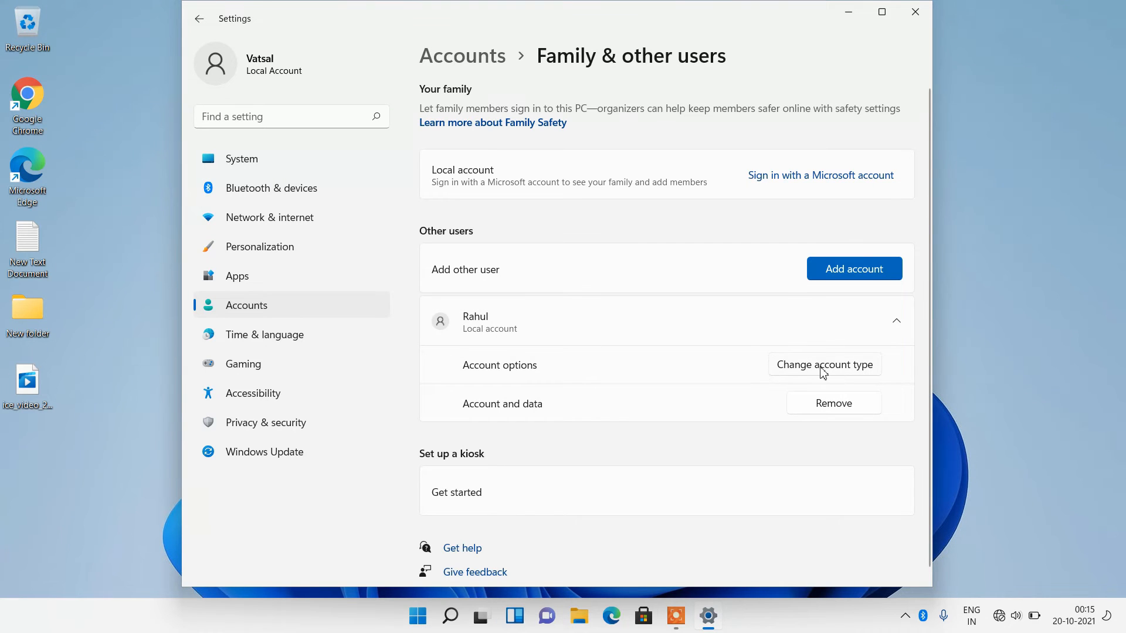
left_click(825, 364)
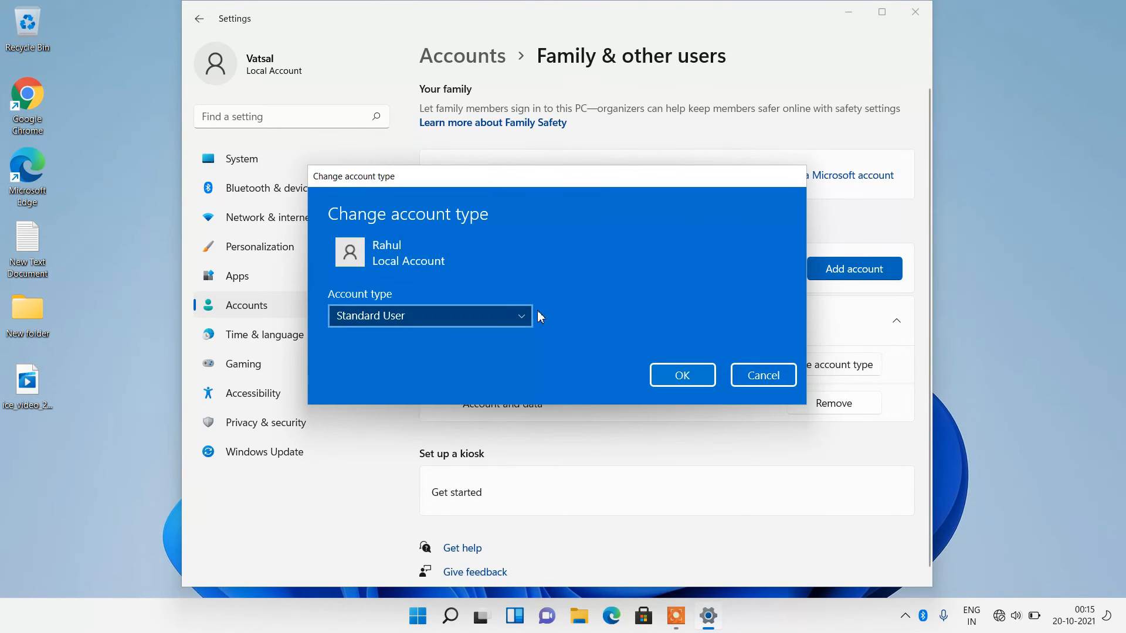
mouse_move(417, 298)
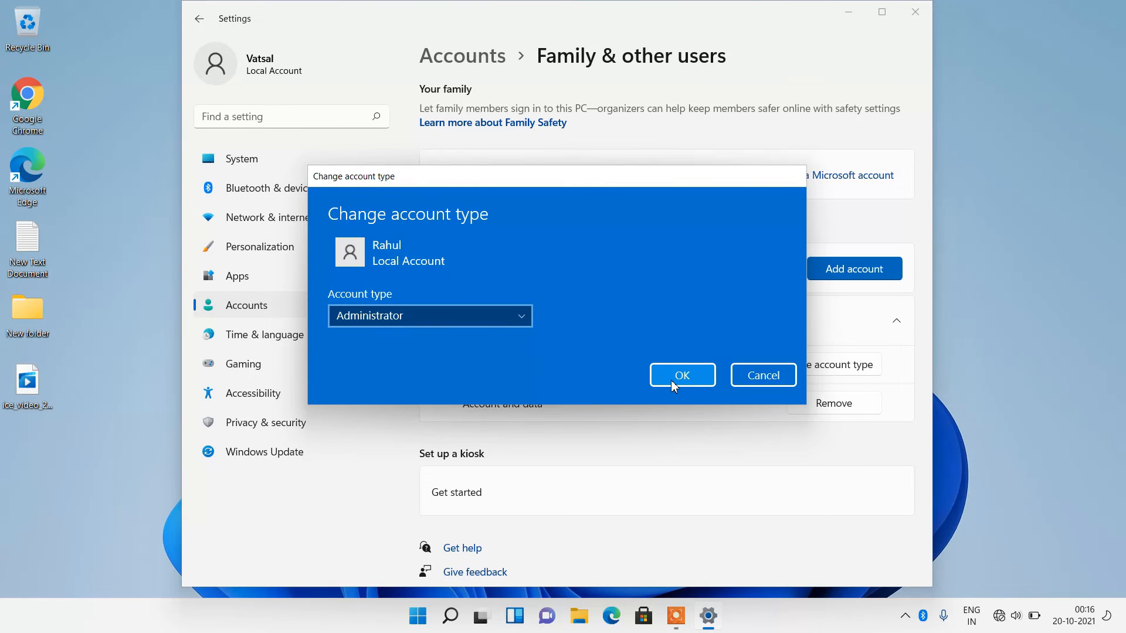
left_click(683, 375)
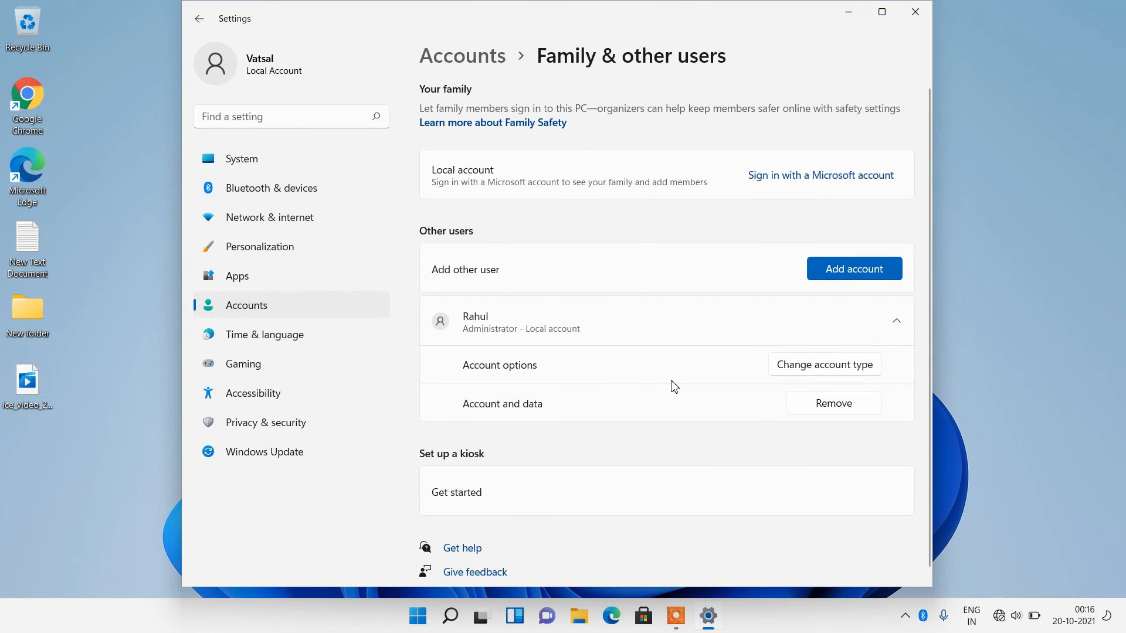
mouse_move(468, 341)
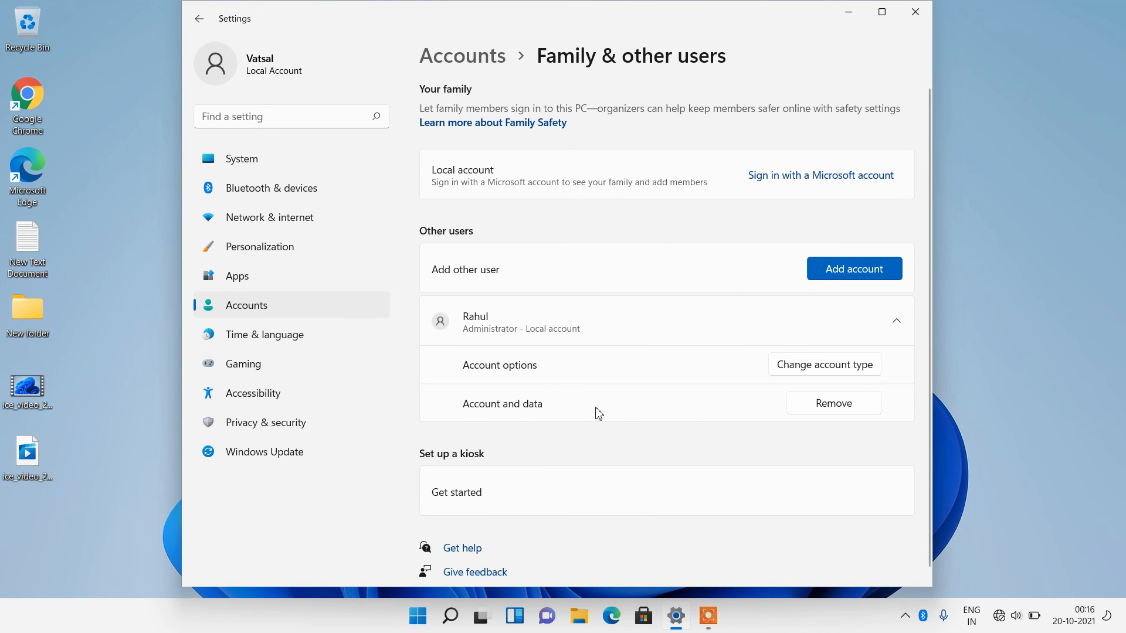
mouse_move(716, 406)
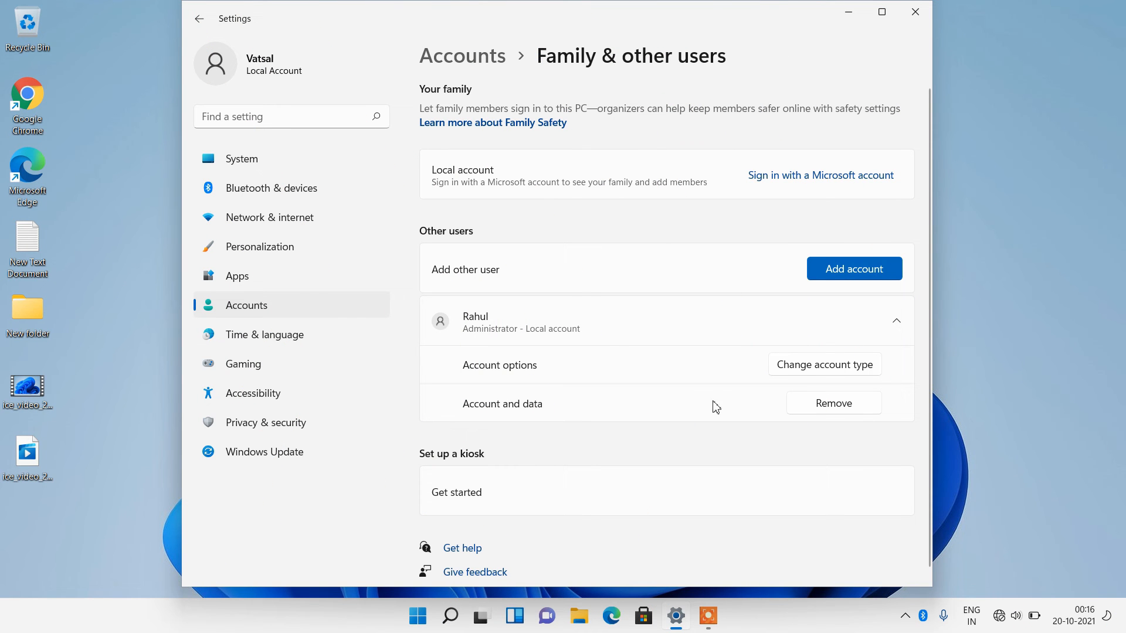
mouse_move(856, 412)
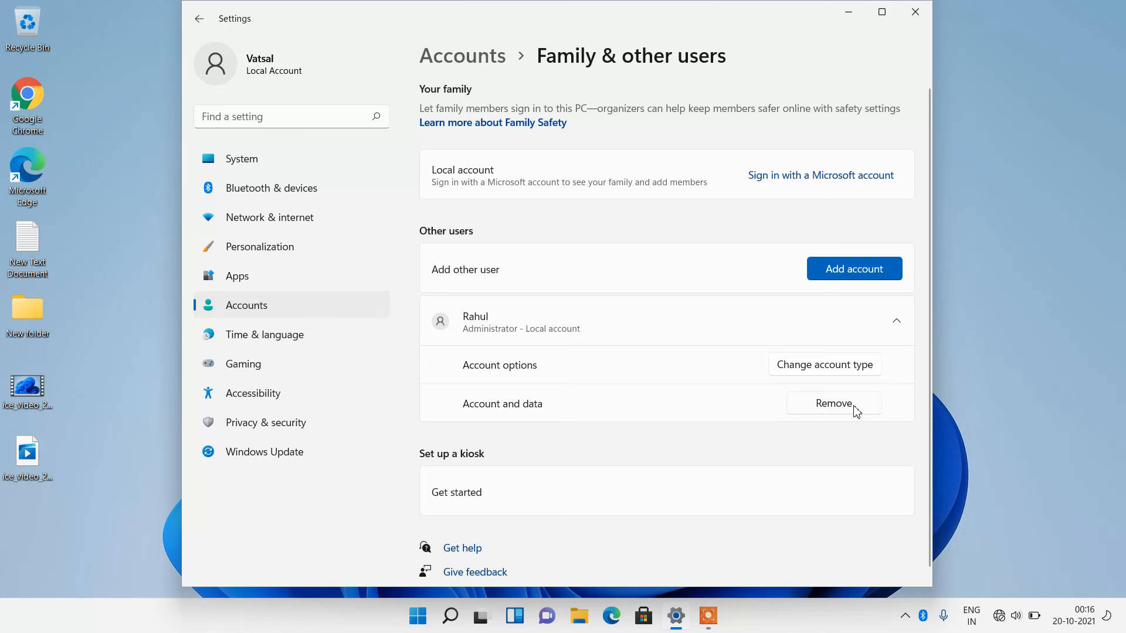
mouse_move(915, 12)
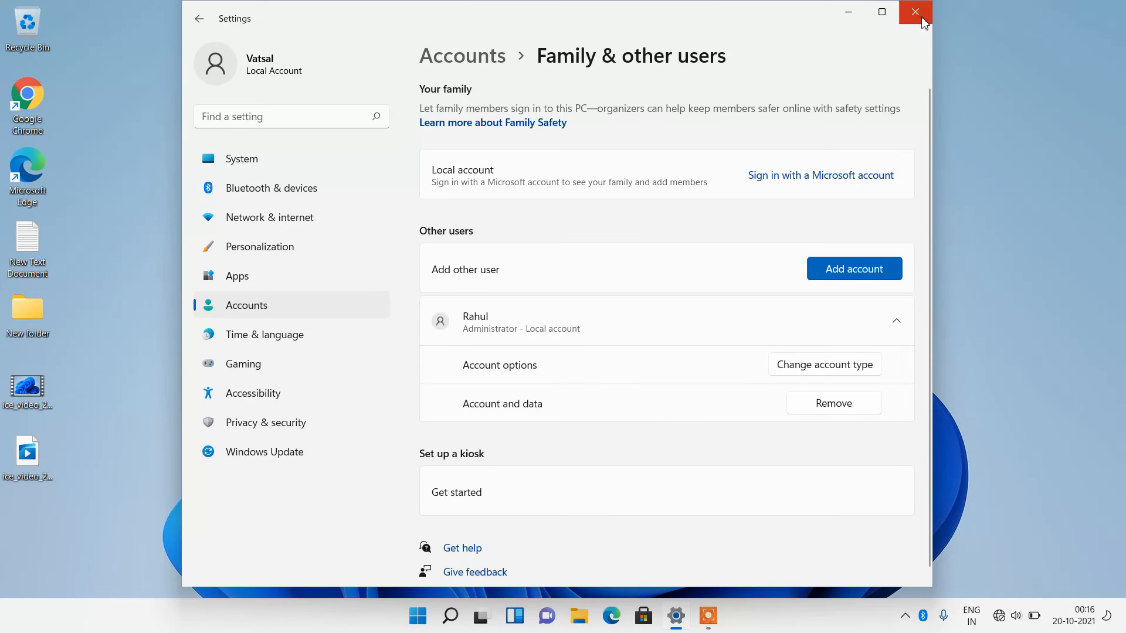
Close Settings and show the Start menu's account switcher listing Rahul.
left_click(914, 11)
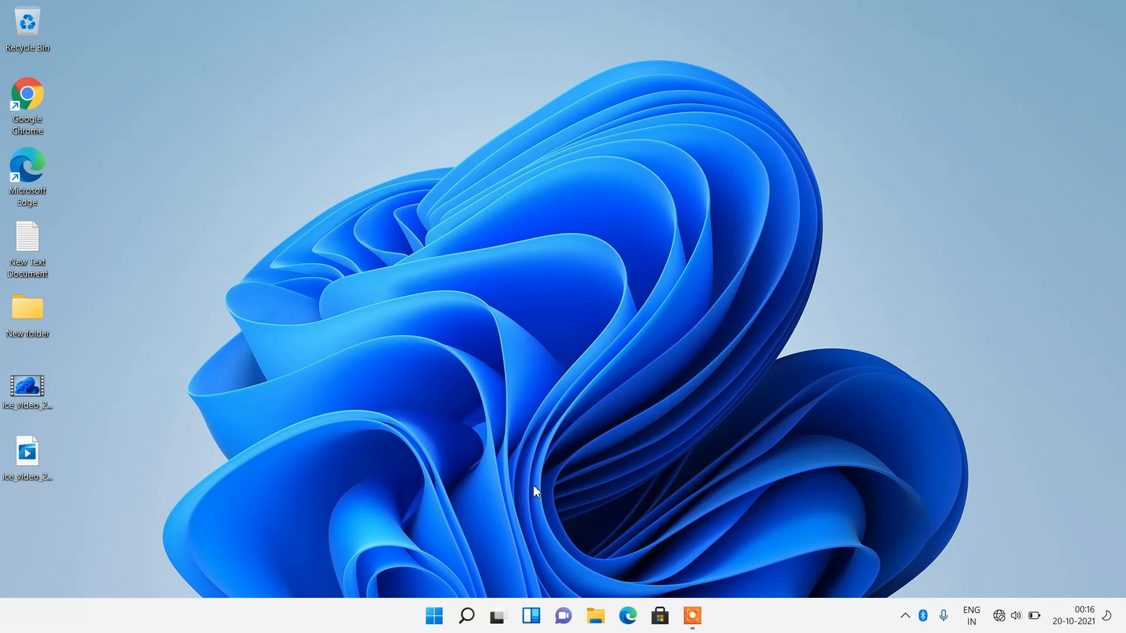
left_click(434, 616)
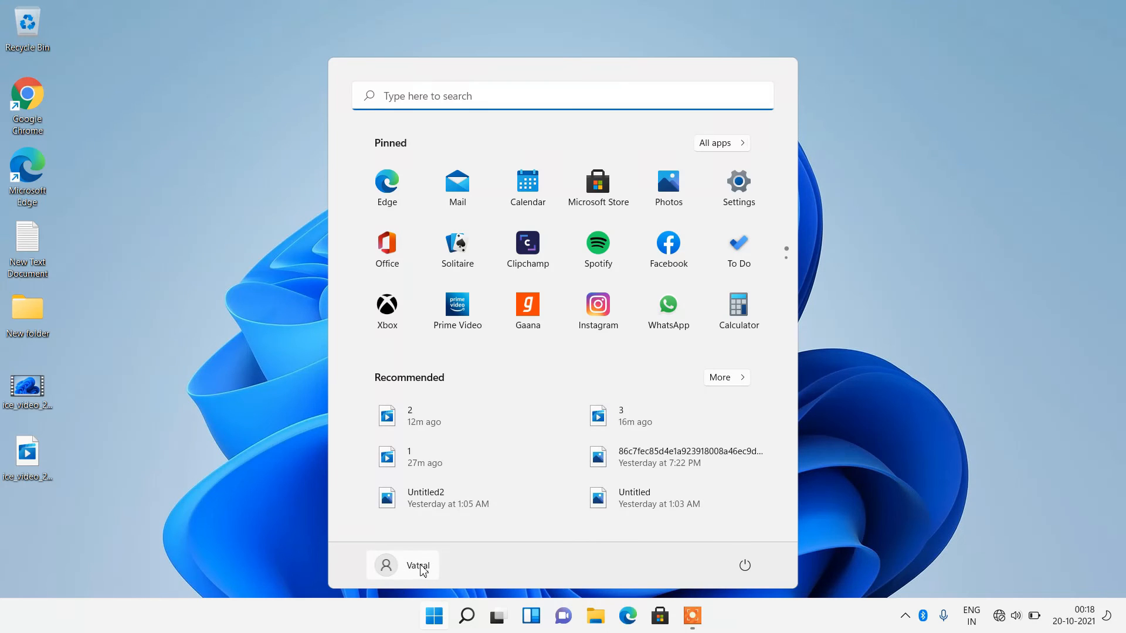
left_click(417, 566)
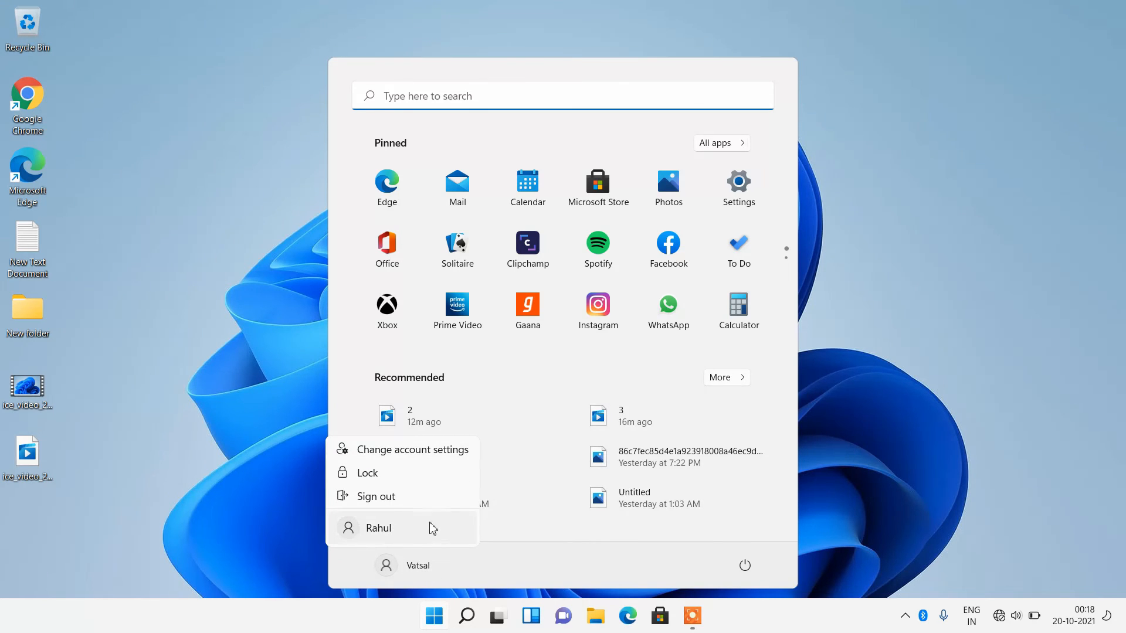
mouse_move(391, 541)
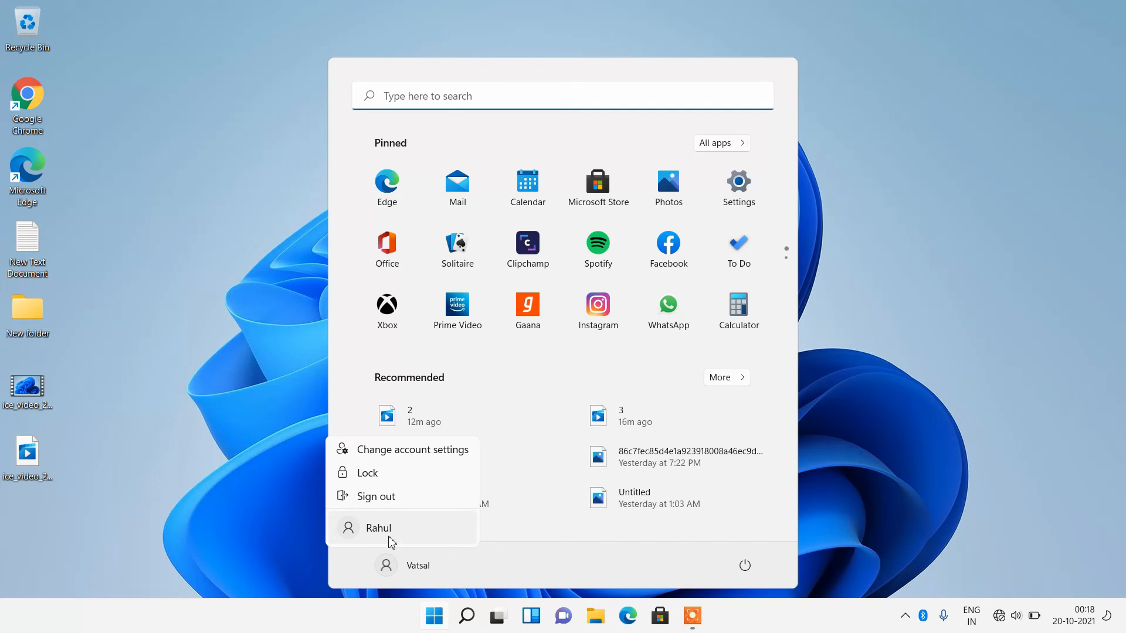
mouse_move(394, 506)
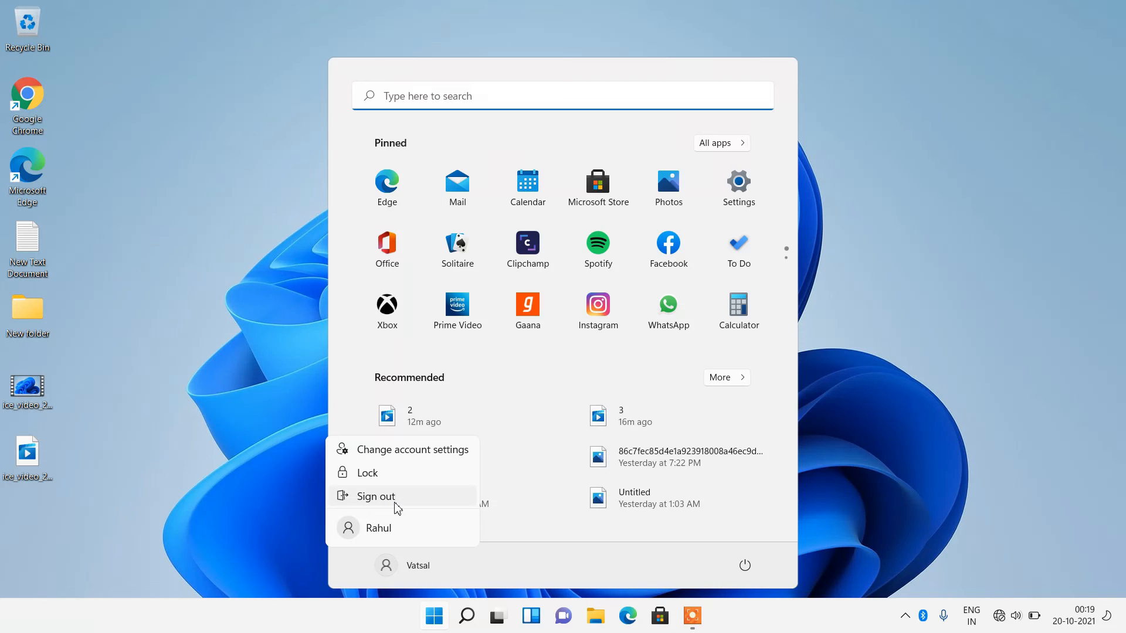
mouse_move(406, 537)
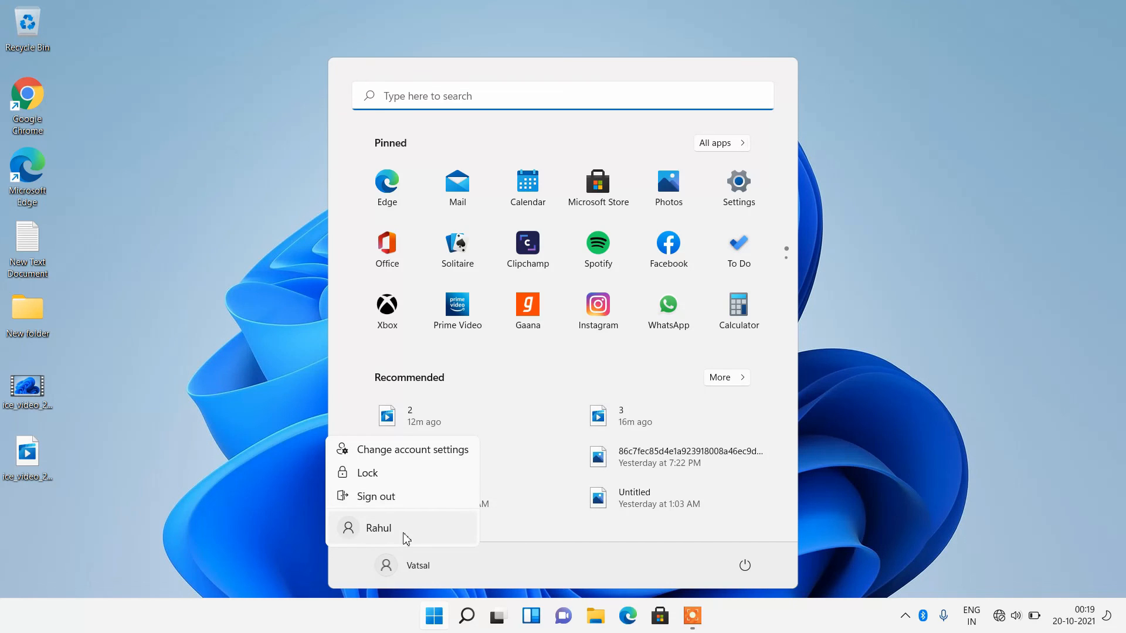
mouse_move(429, 535)
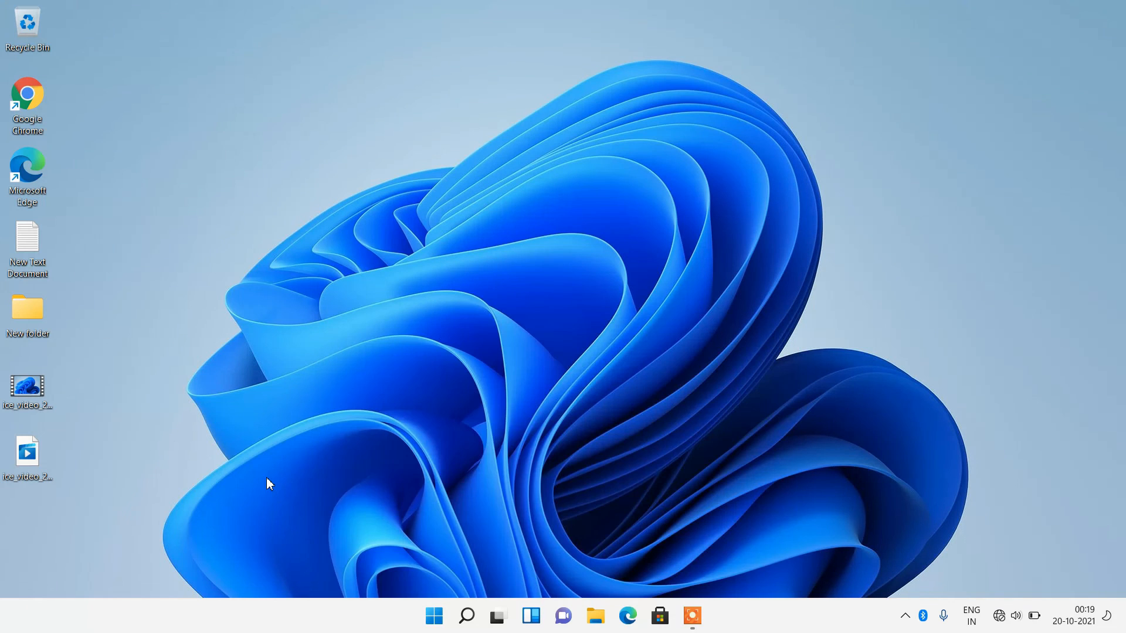
mouse_move(380, 463)
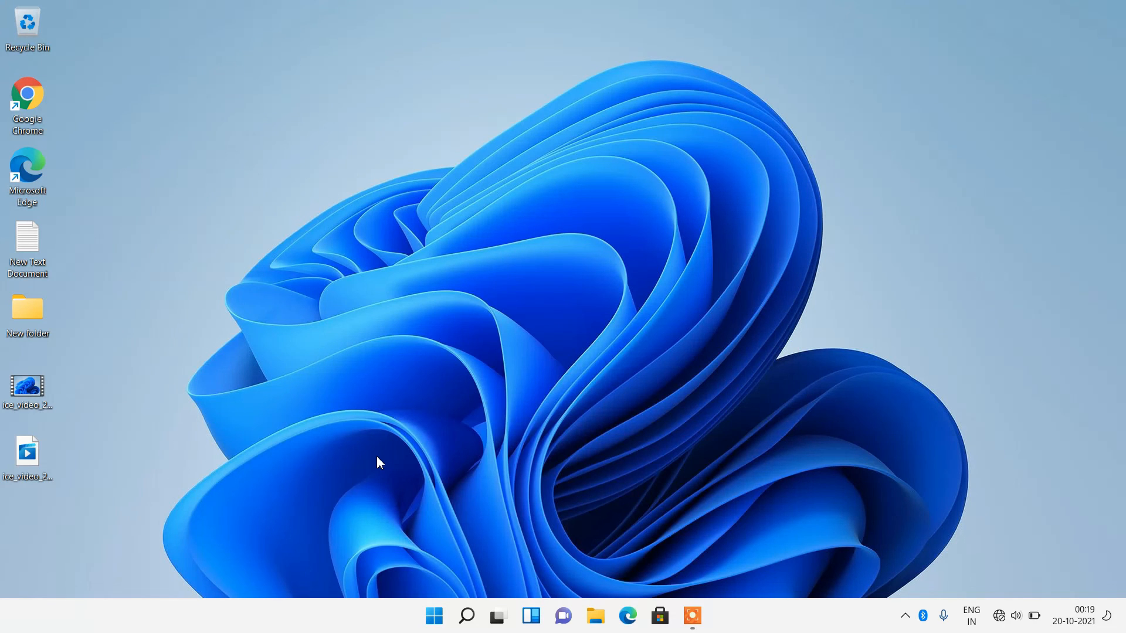